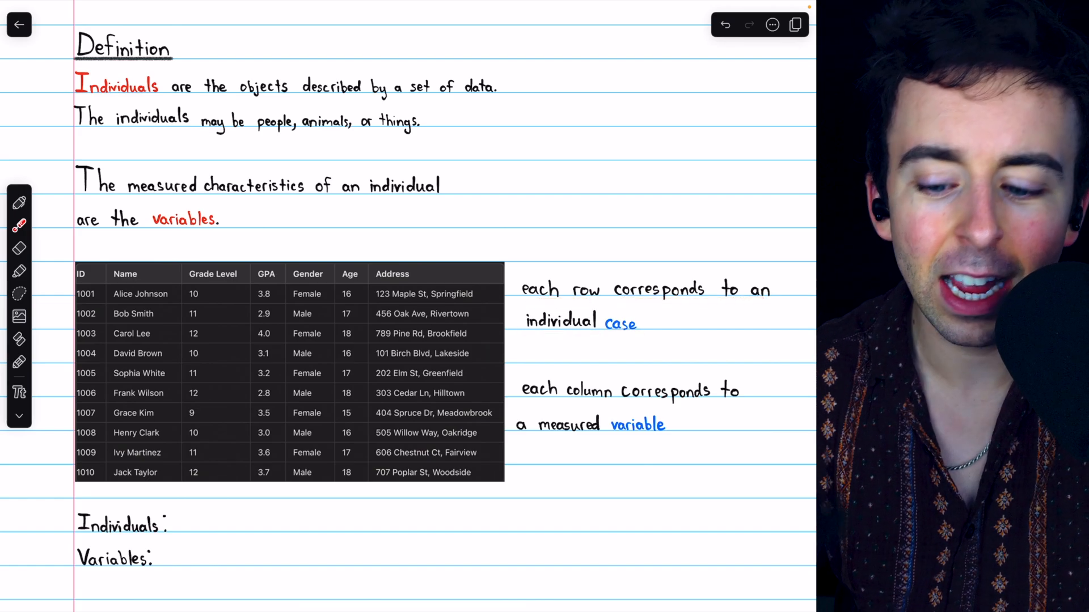
# Step: Handwrite '10 high school students' after 'Individuals:' under the student table
pyautogui.moveTo(605, 333); pyautogui.dragTo(638, 326)
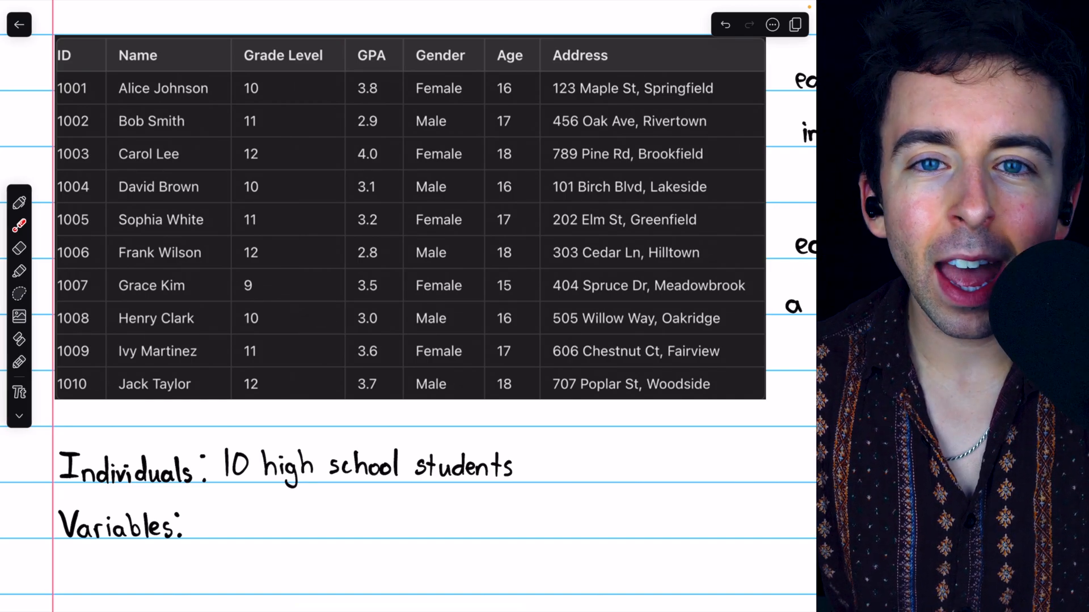
# Step: Mark the student's ID with the laser, then write ID, name, grade level, GPA, gender, age, address after 'Variables:'
pyautogui.moveTo(111, 35); pyautogui.dragTo(173, 73)
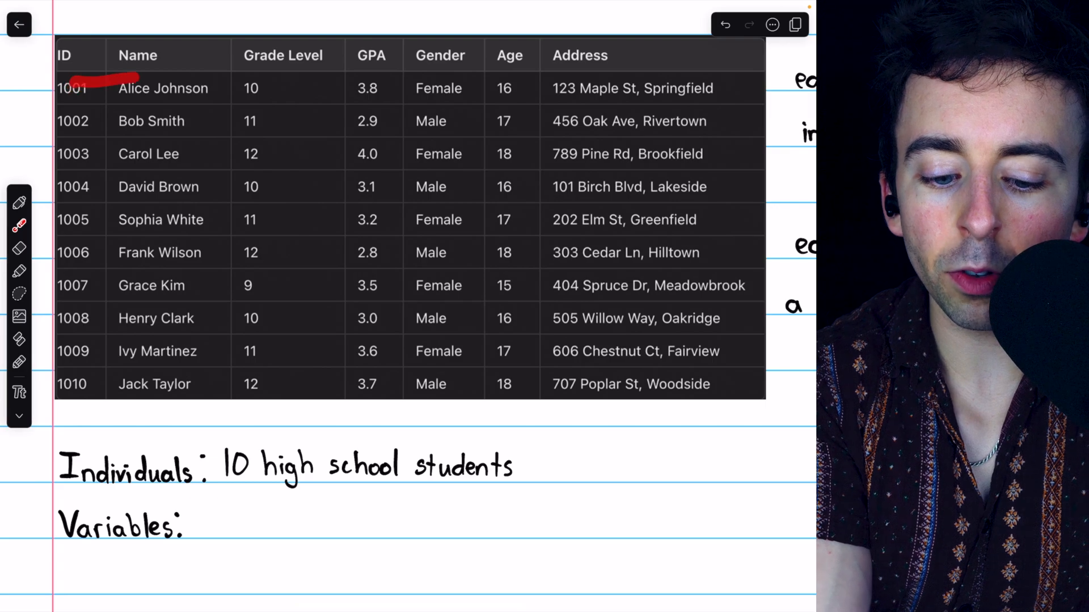
pyautogui.moveTo(76, 120); pyautogui.dragTo(132, 252)
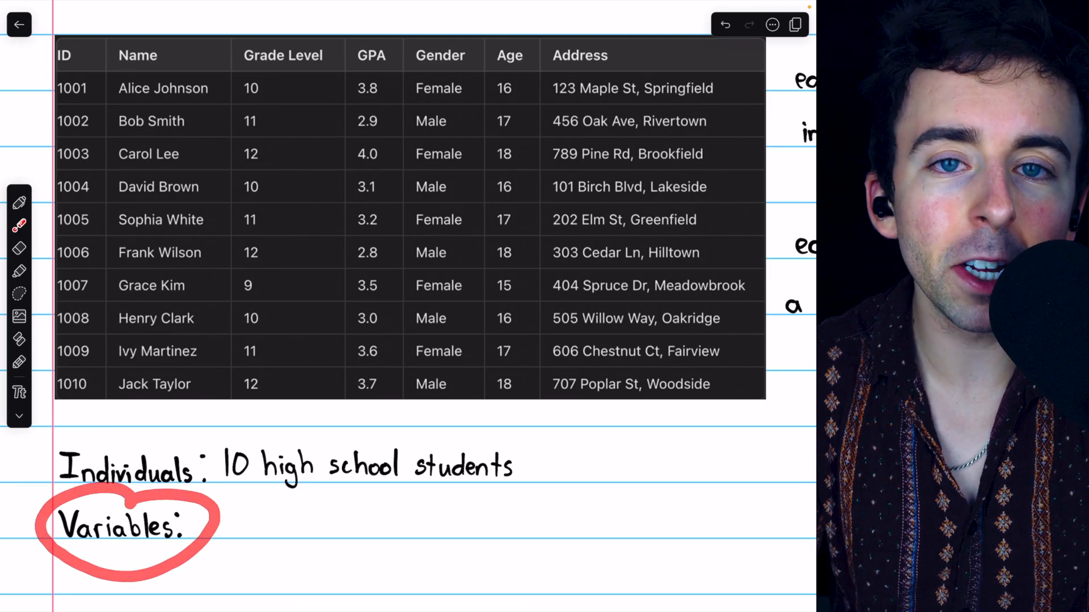
pyautogui.click(724, 24)
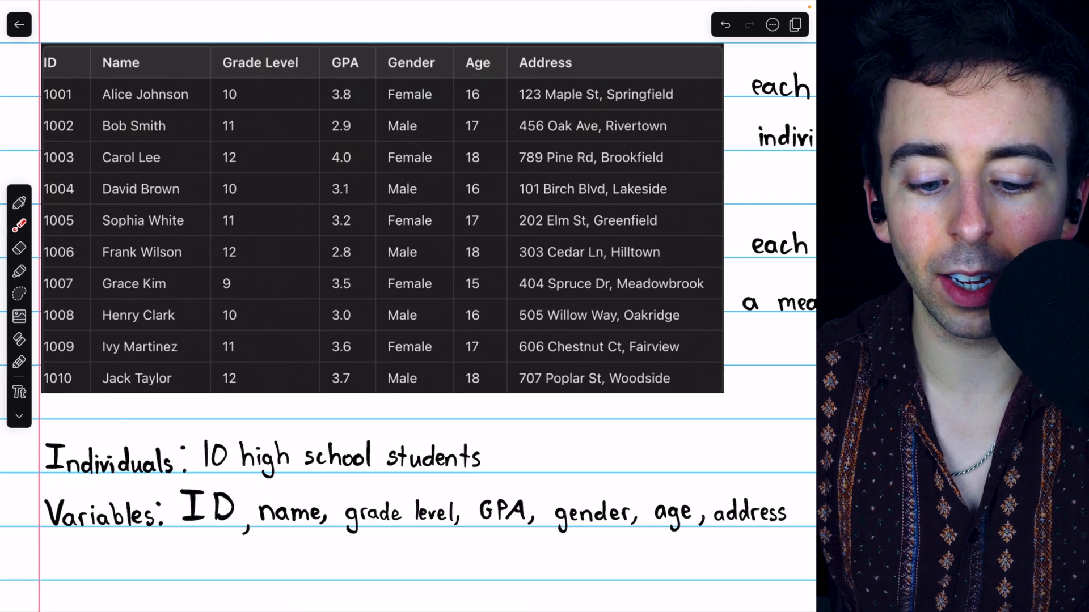
pyautogui.moveTo(104, 108); pyautogui.dragTo(173, 108)
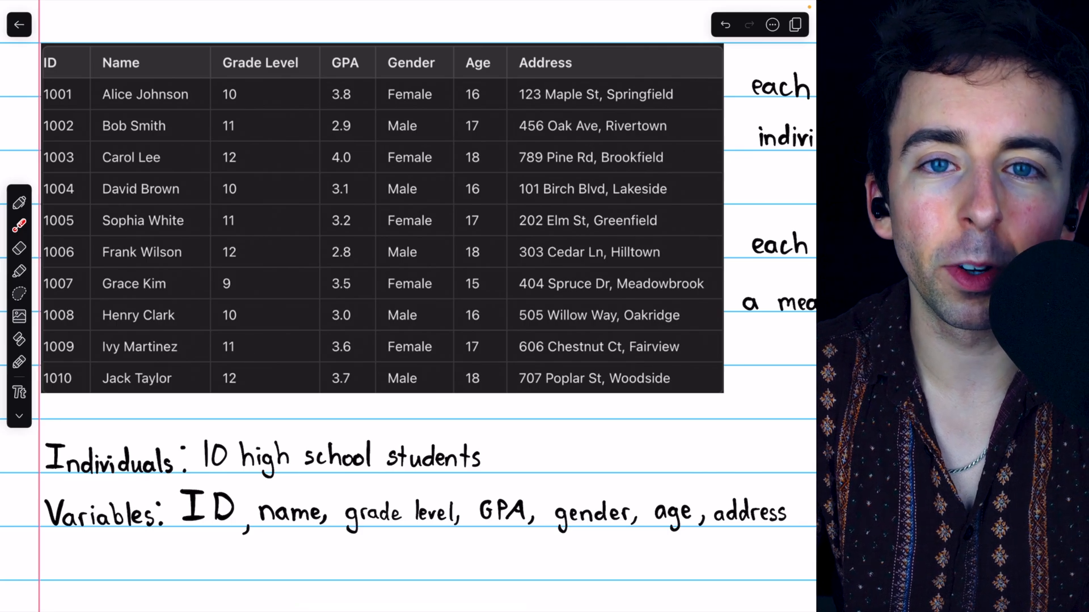
pyautogui.moveTo(135, 42); pyautogui.dragTo(104, 94)
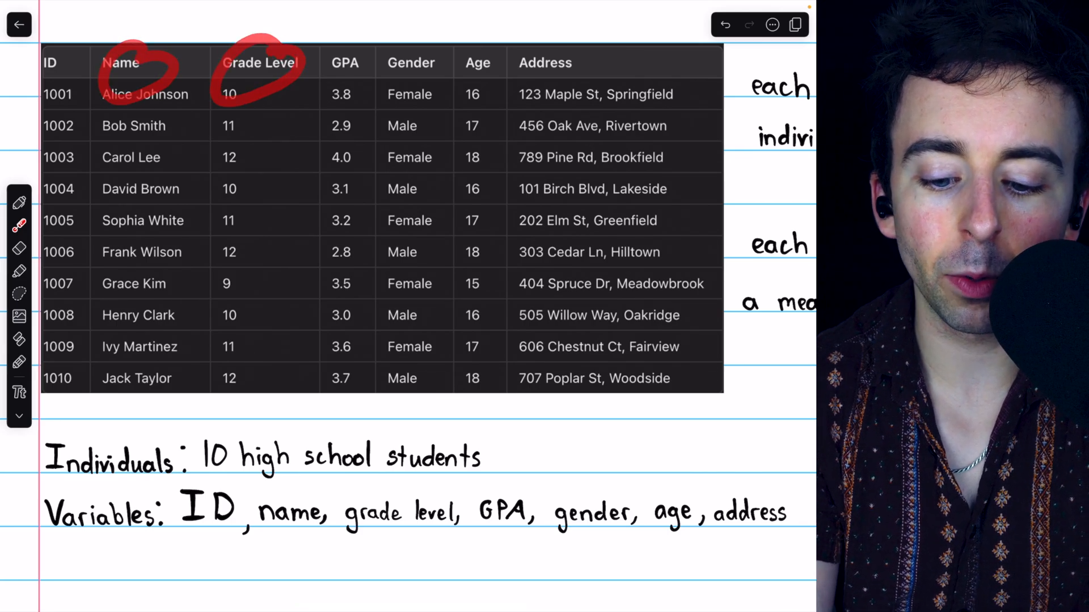
pyautogui.click(724, 24)
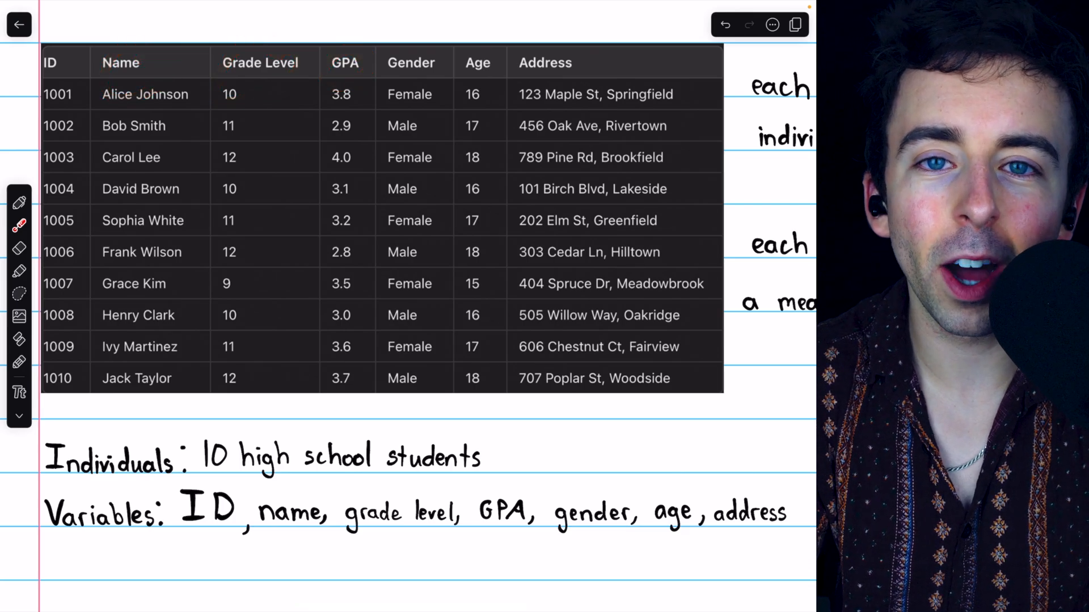
pyautogui.click(53, 62)
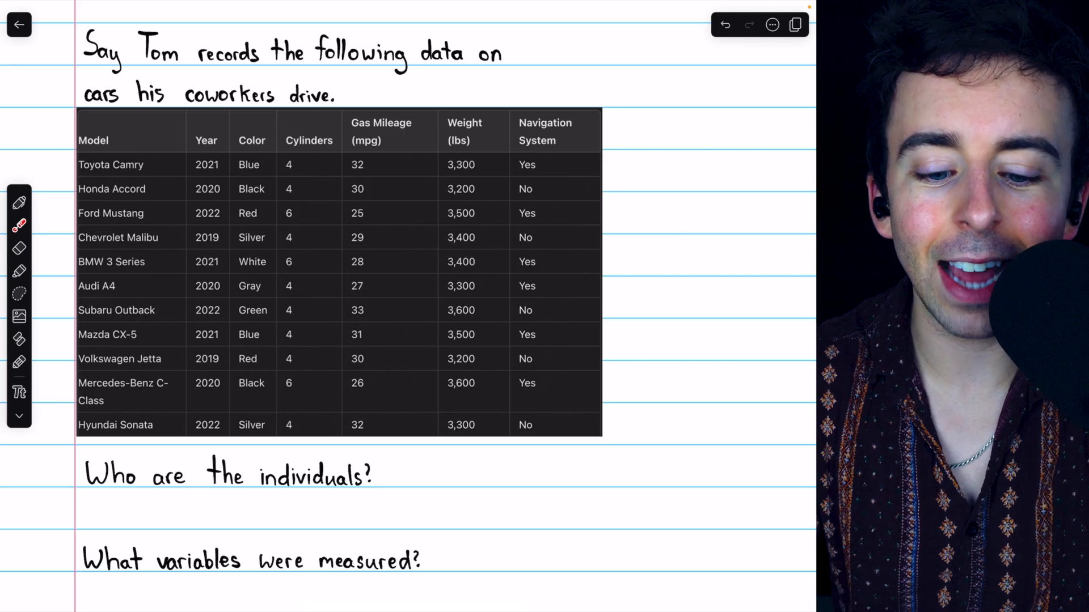
# Step: Circle Tom in the prompt and underline the Toyota Camry model as an example individual
pyautogui.moveTo(128, 36); pyautogui.dragTo(177, 65)
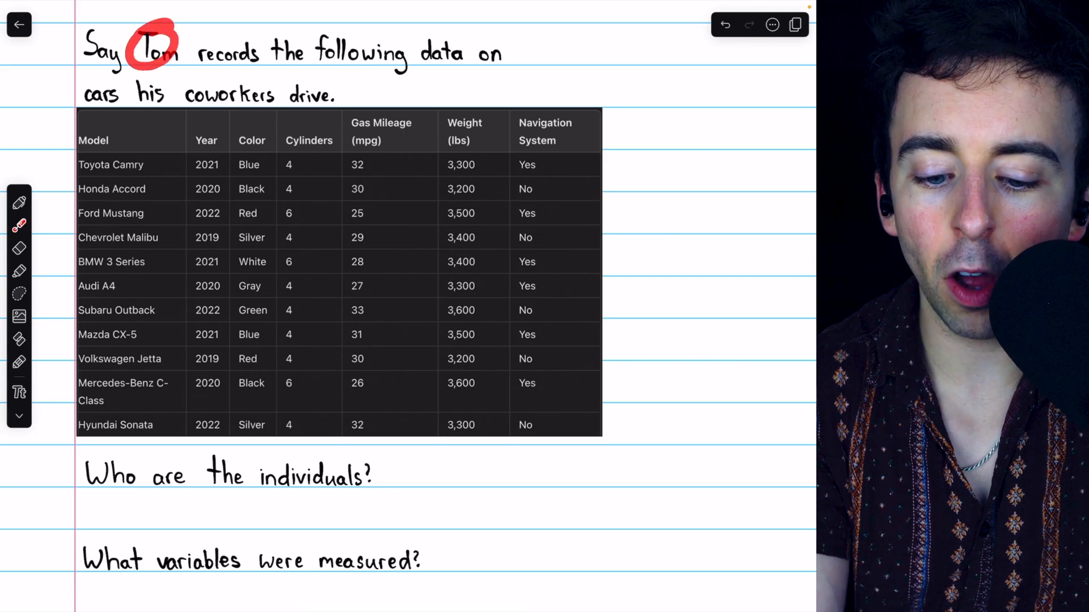
pyautogui.moveTo(202, 71); pyautogui.dragTo(497, 72)
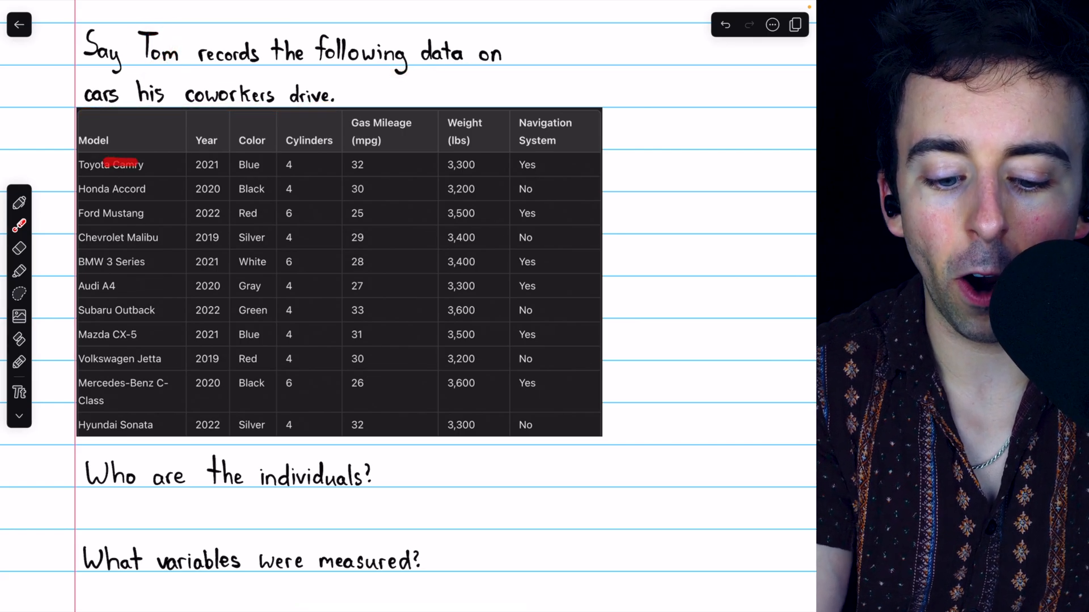
pyautogui.moveTo(125, 191); pyautogui.dragTo(166, 288)
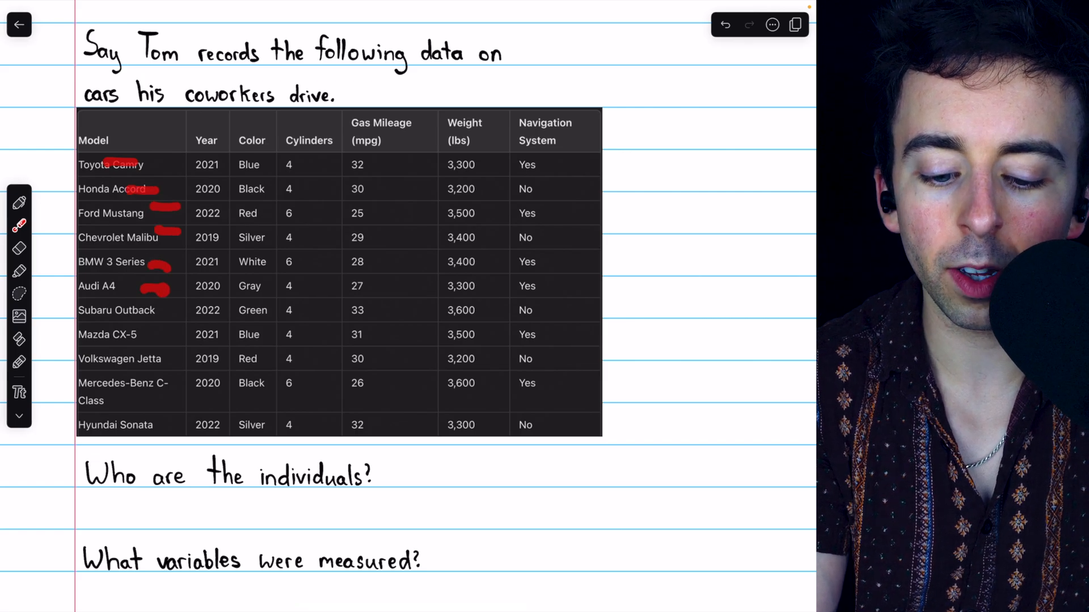
# Step: Mark each car row as an individual and write '11 cars driven by Tom's coworkers' in blue
pyautogui.moveTo(129, 153); pyautogui.dragTo(128, 334)
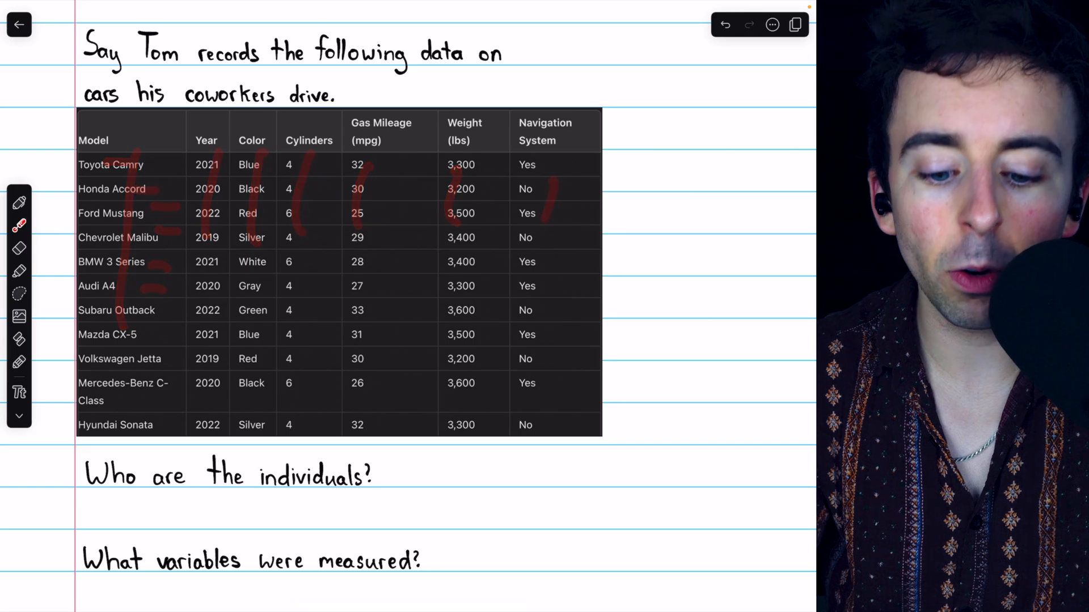
pyautogui.moveTo(87, 500); pyautogui.dragTo(357, 500)
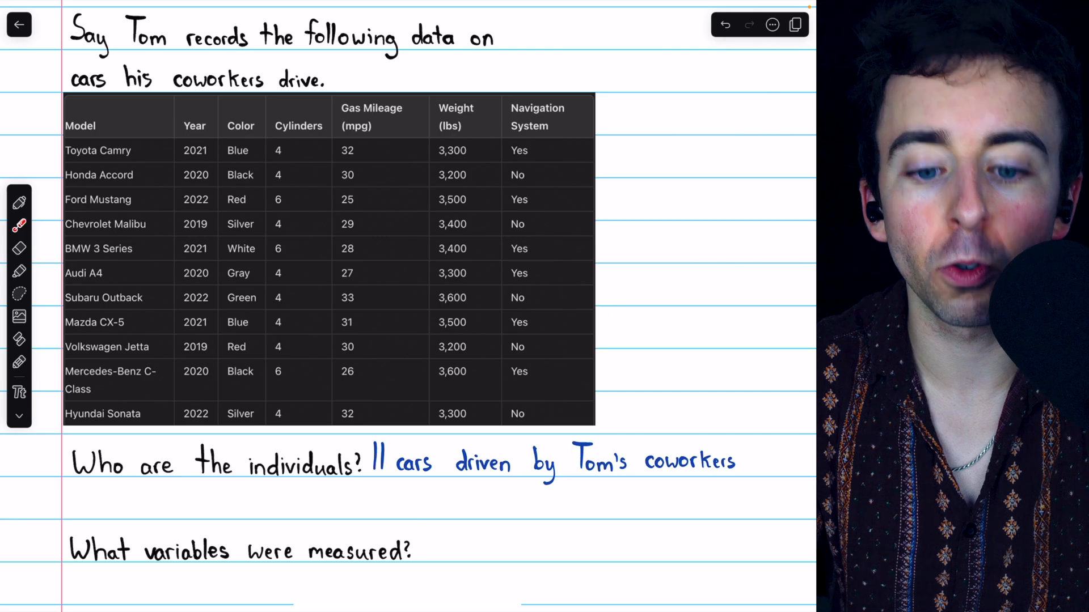
# Step: Handwrite model, year, color, cylinders, gas mileage (mpg), weight (lbs), navigation system (y/n) in blue
pyautogui.moveTo(242, 491); pyautogui.dragTo(298, 492)
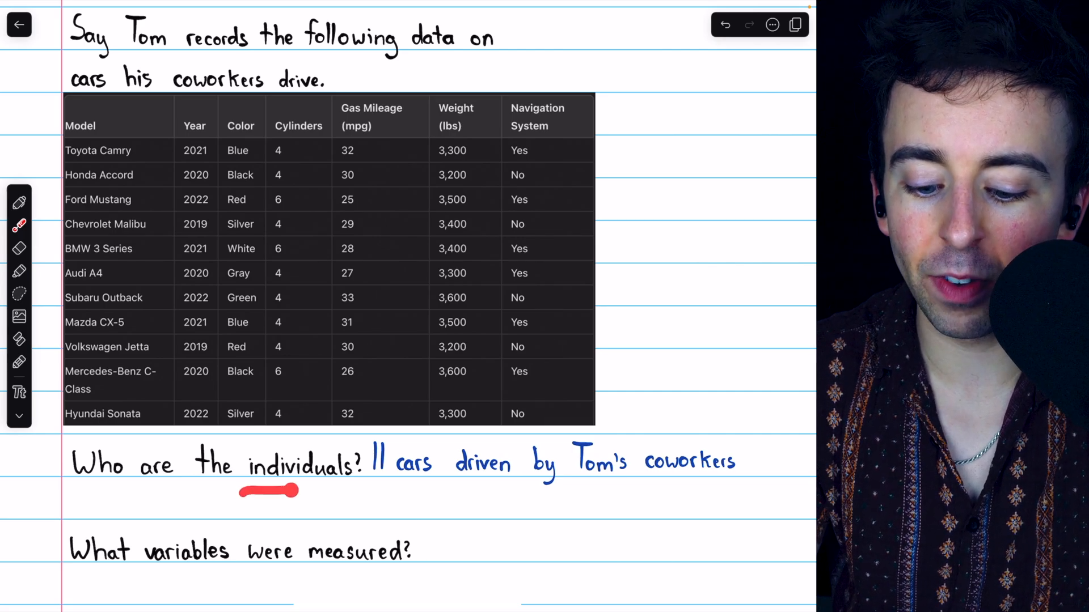
pyautogui.moveTo(361, 452); pyautogui.dragTo(757, 479)
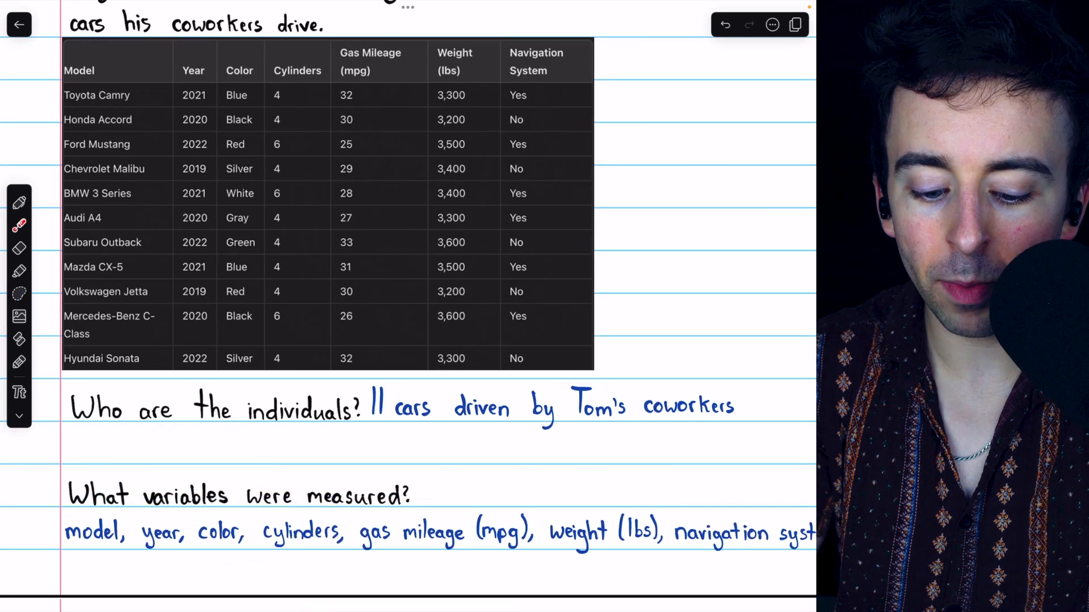
pyautogui.scroll(-3)
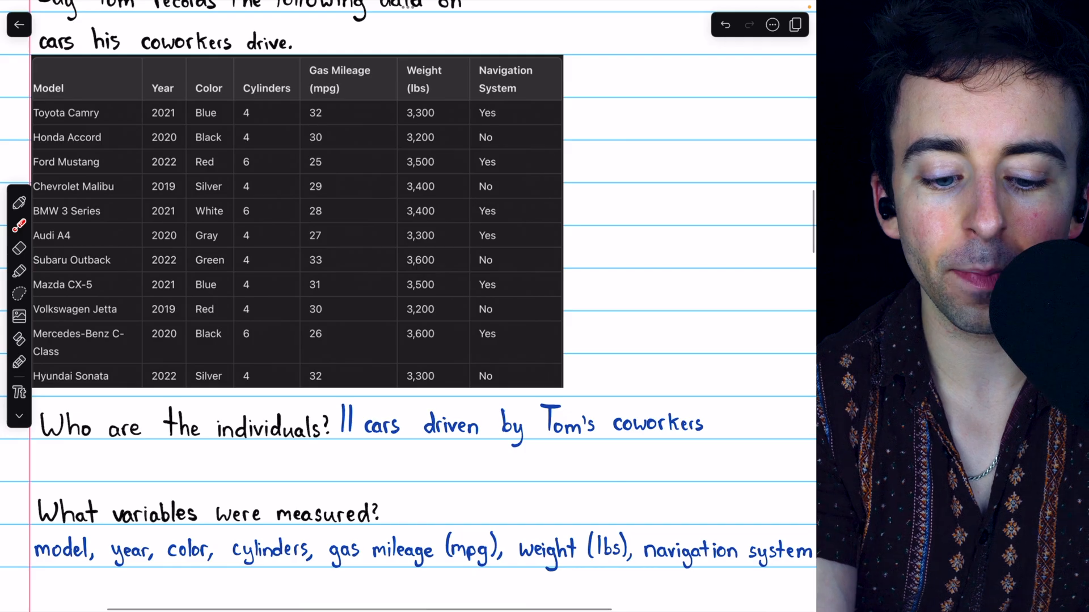
pyautogui.moveTo(59, 83); pyautogui.dragTo(59, 187)
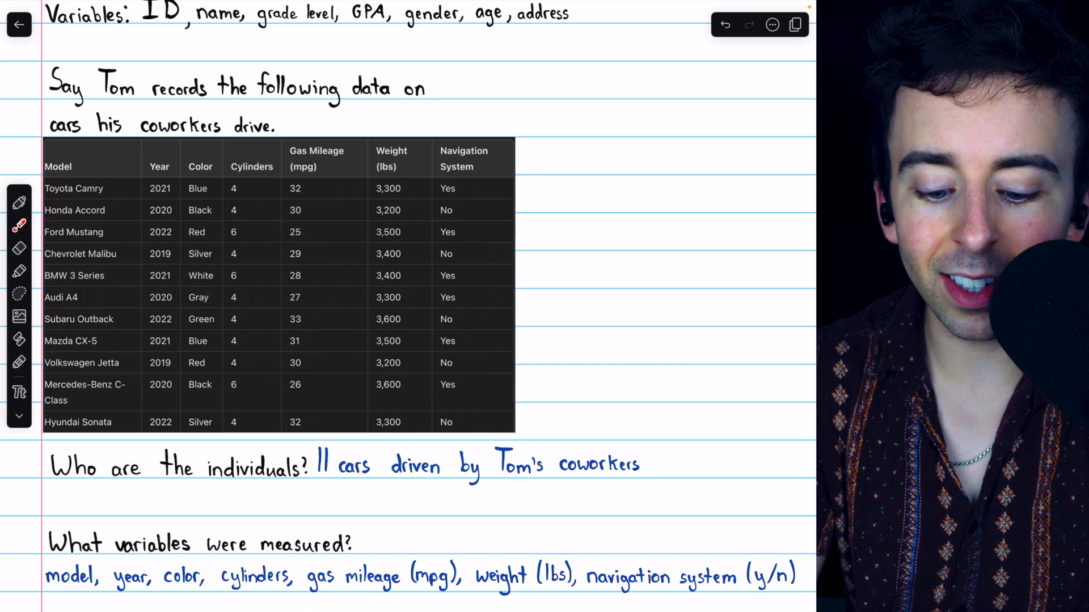
pyautogui.moveTo(202, 489); pyautogui.dragTo(285, 487)
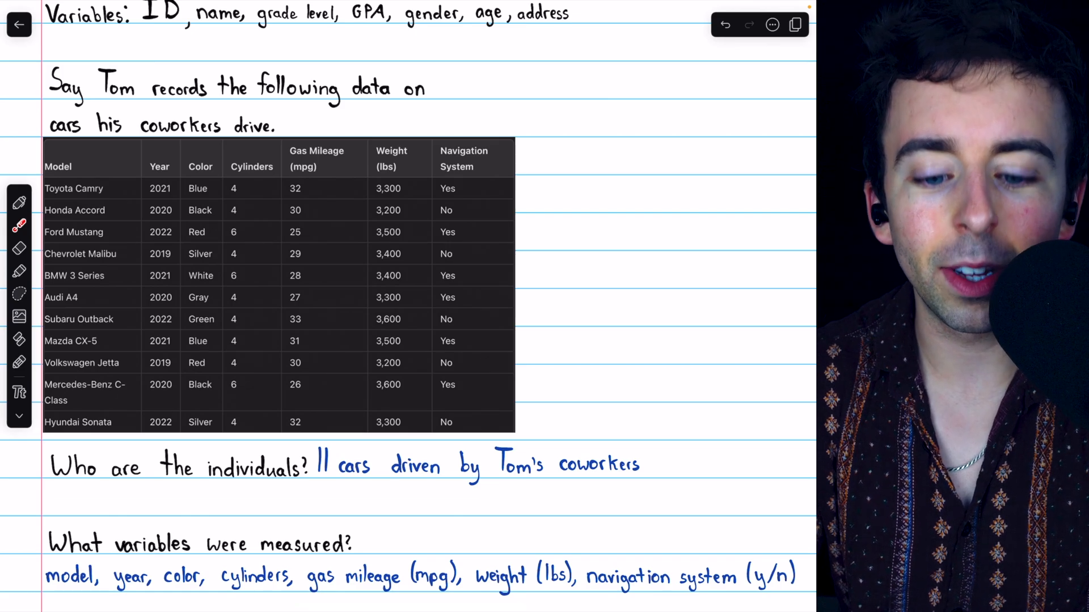
pyautogui.moveTo(104, 546); pyautogui.dragTo(197, 546)
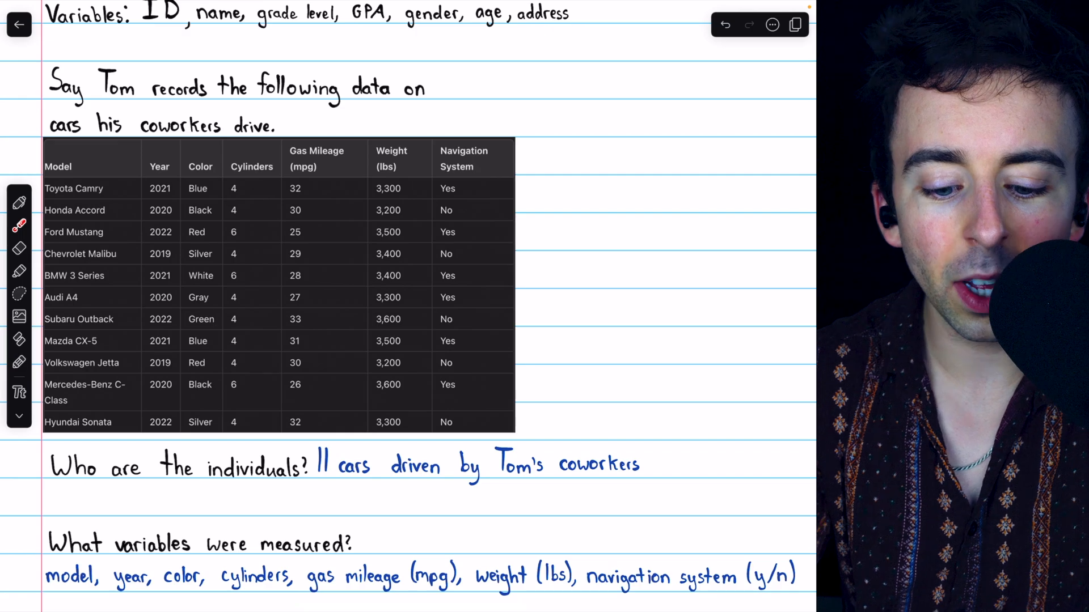
pyautogui.moveTo(187, 146); pyautogui.dragTo(219, 184)
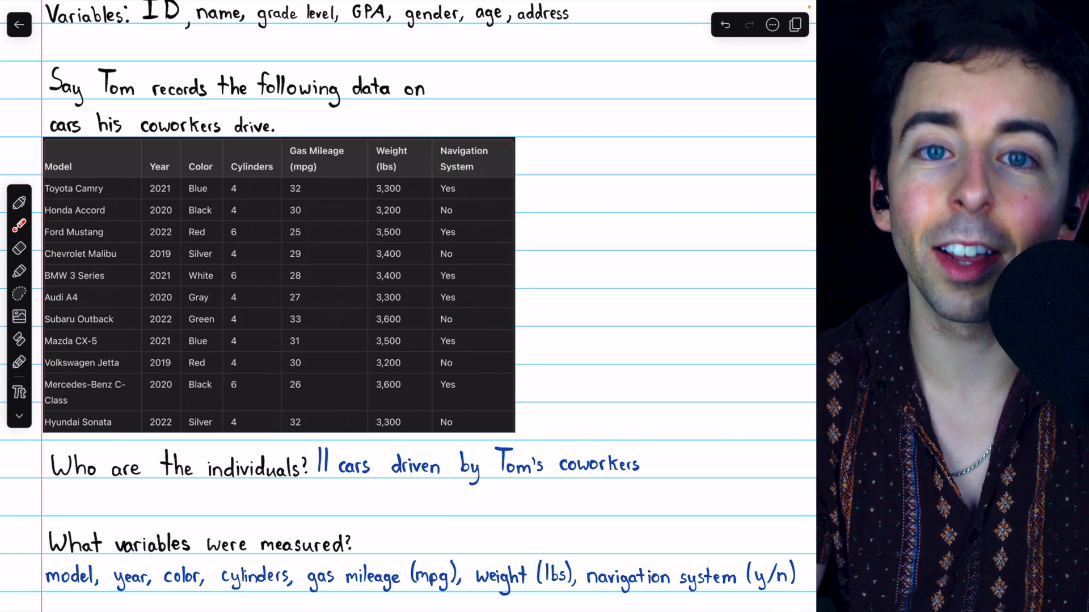
pyautogui.moveTo(413, 131); pyautogui.dragTo(376, 173)
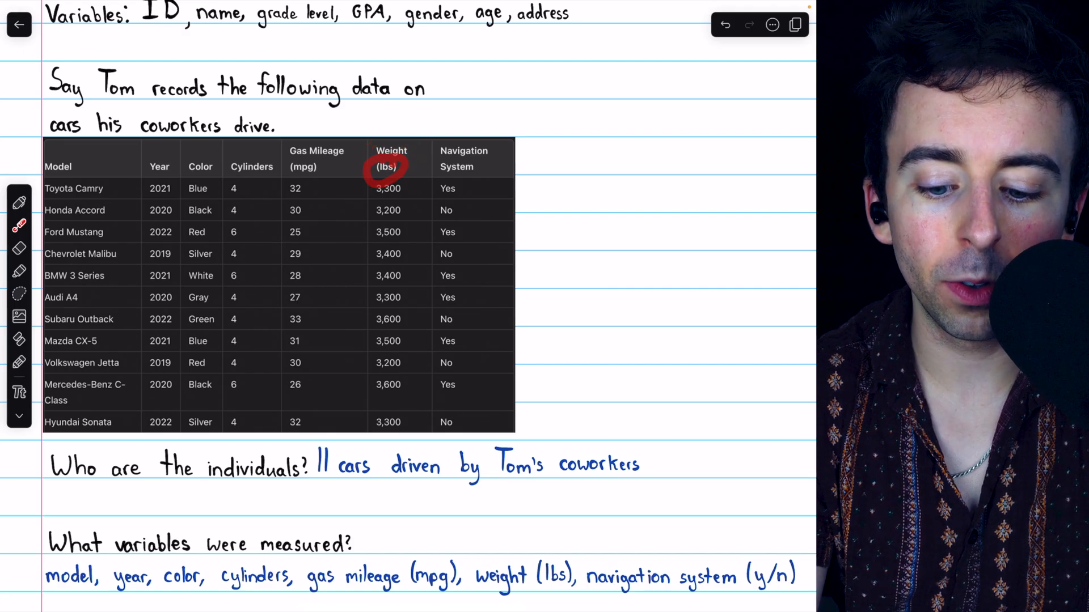
pyautogui.moveTo(360, 166); pyautogui.dragTo(317, 159)
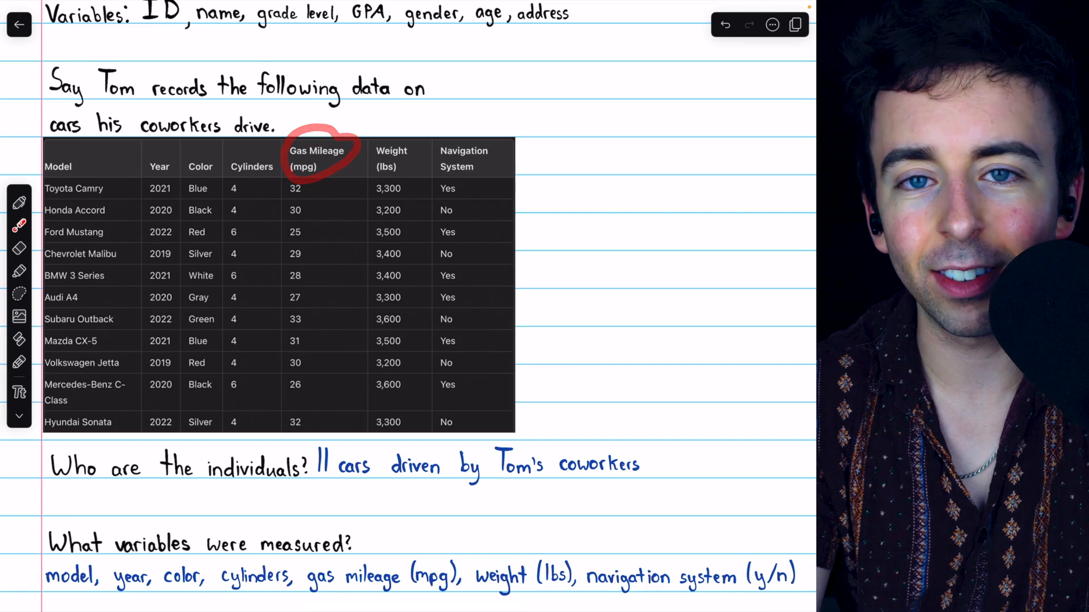